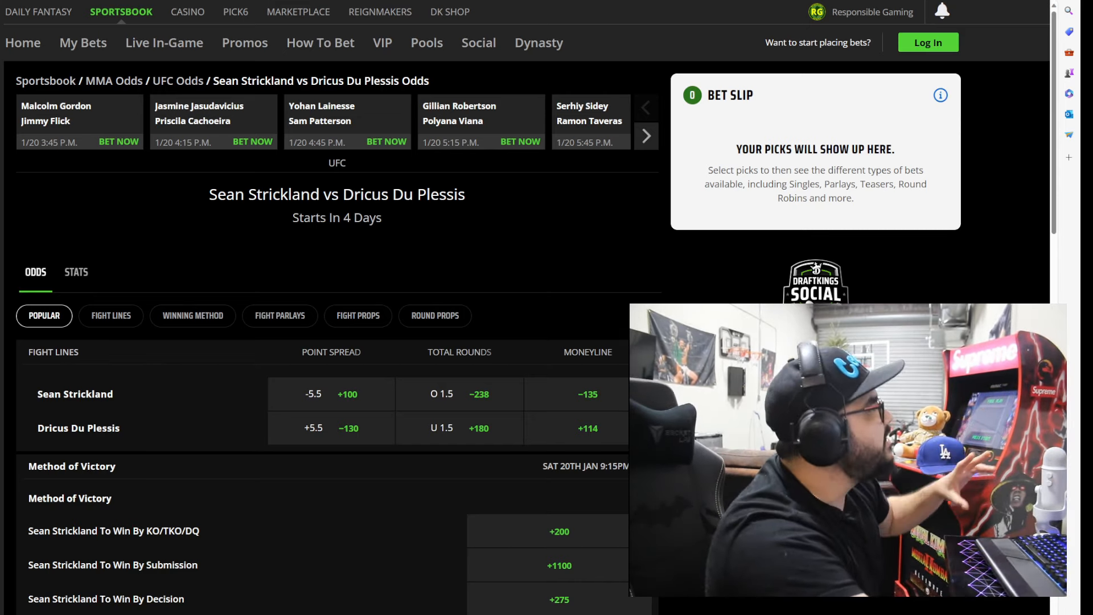
scroll("down", 3)
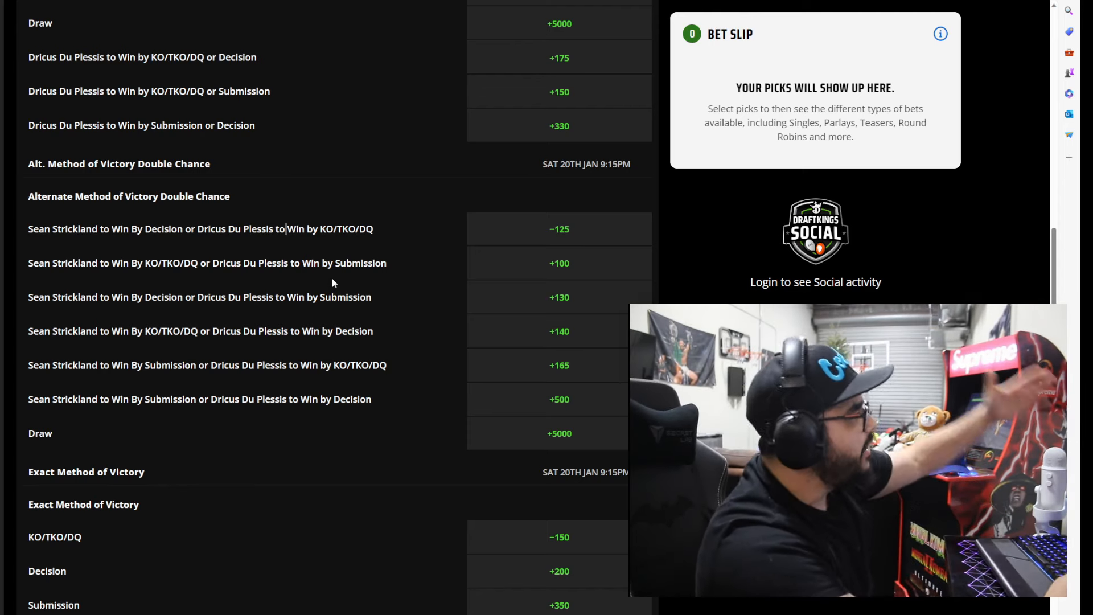
mouse_move(360, 221)
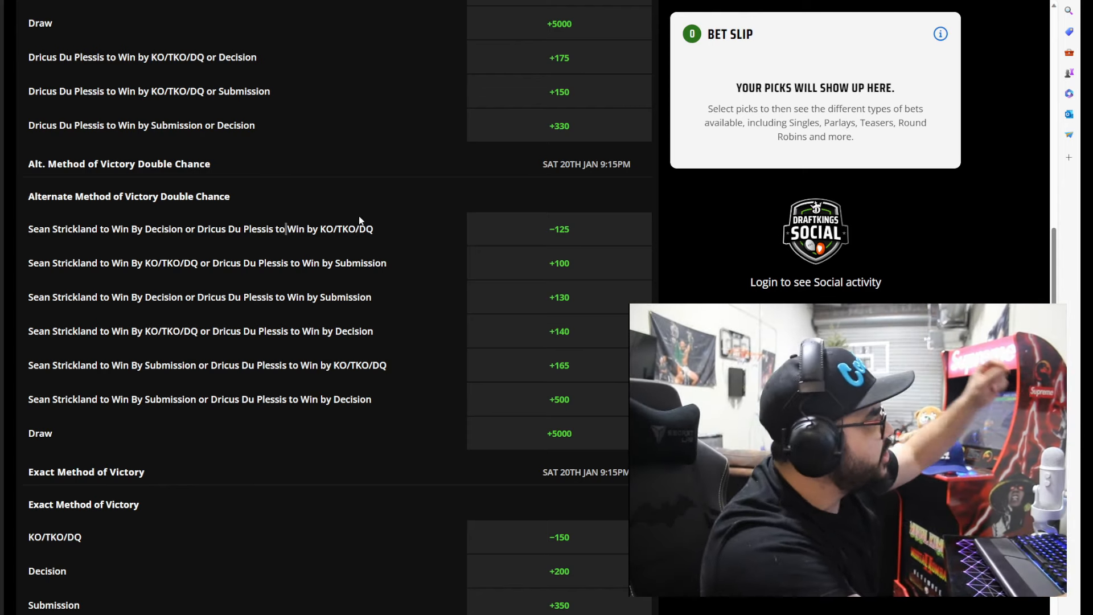
mouse_move(431, 232)
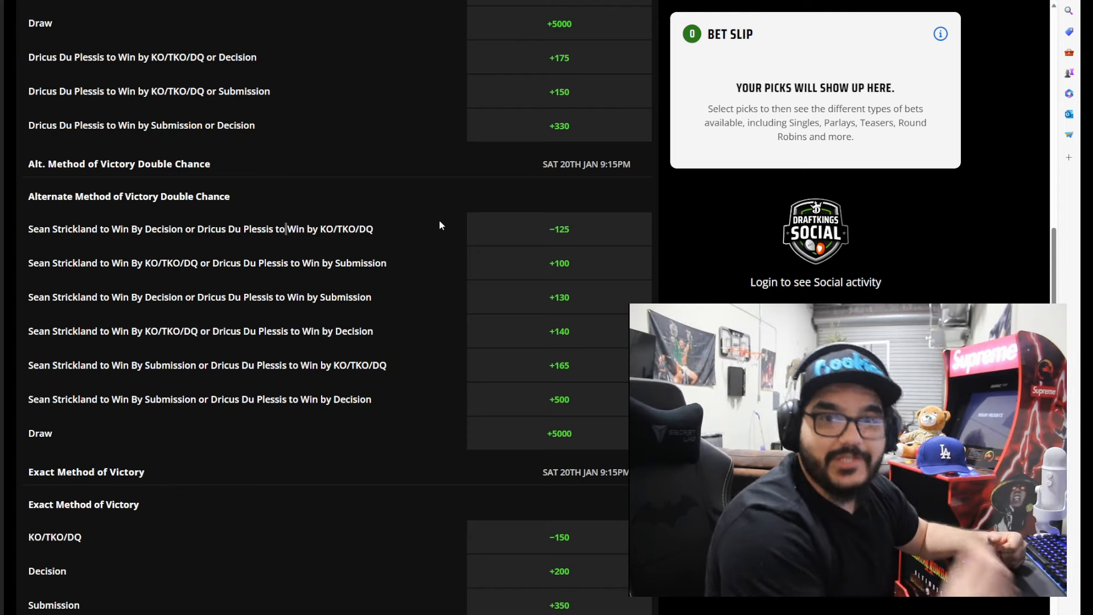
mouse_move(531, 255)
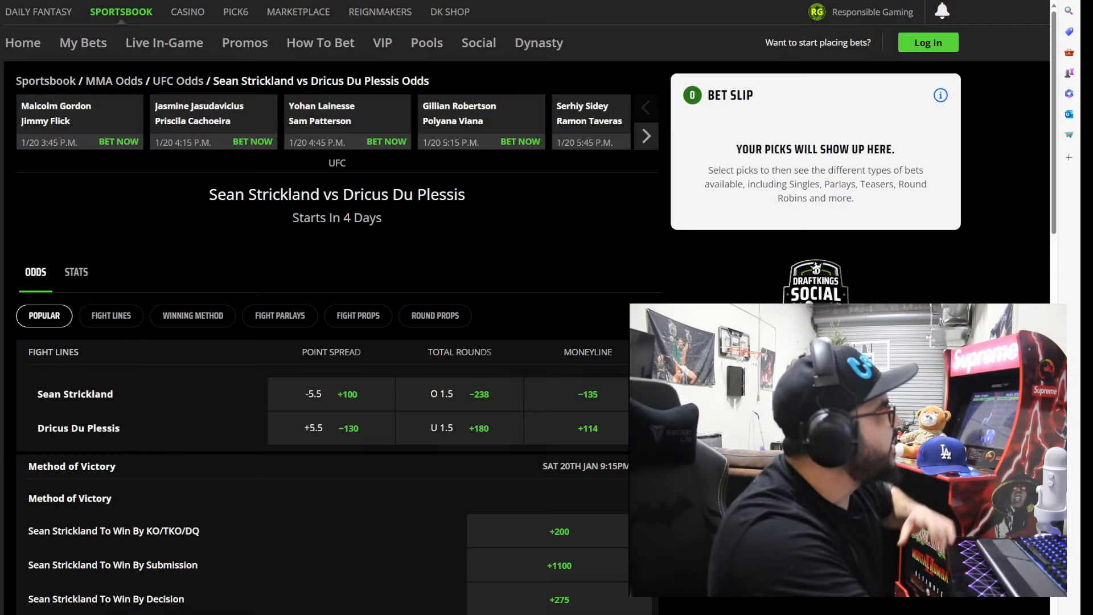
scroll("down", 3)
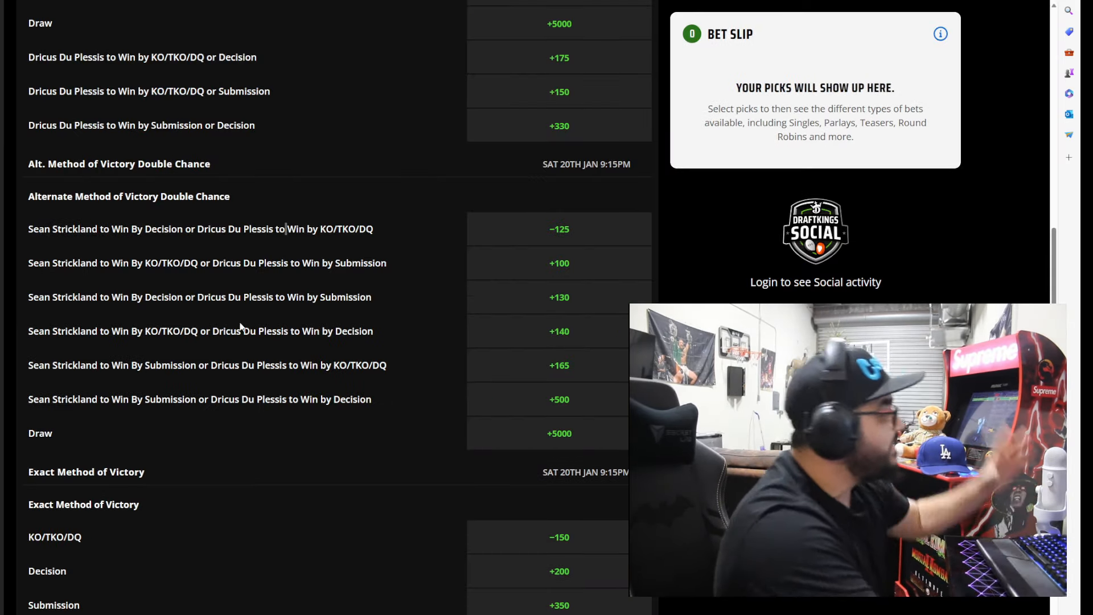
mouse_move(192, 311)
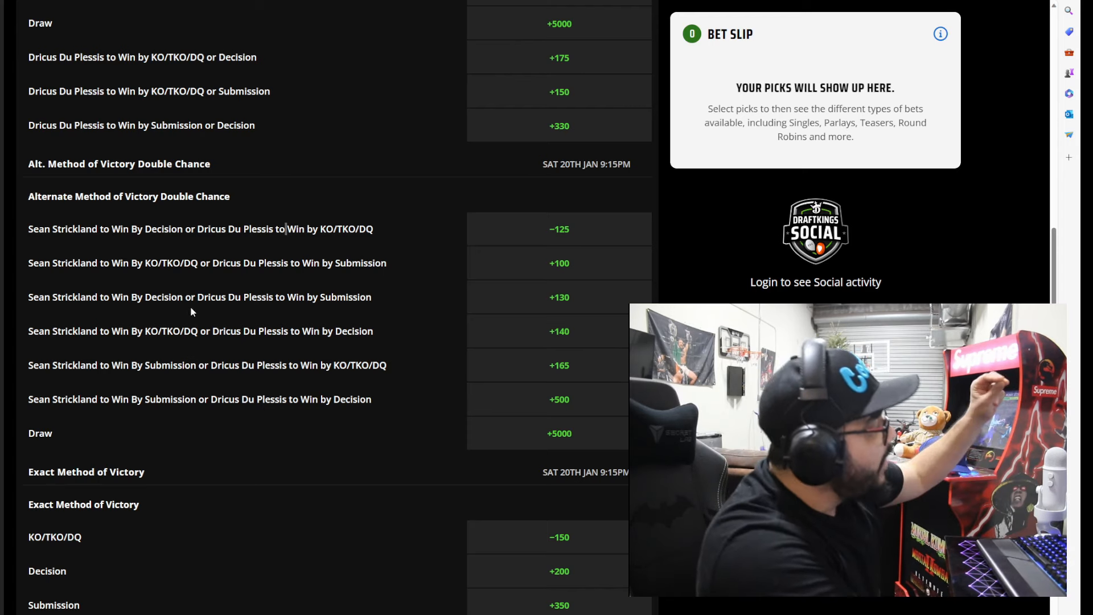